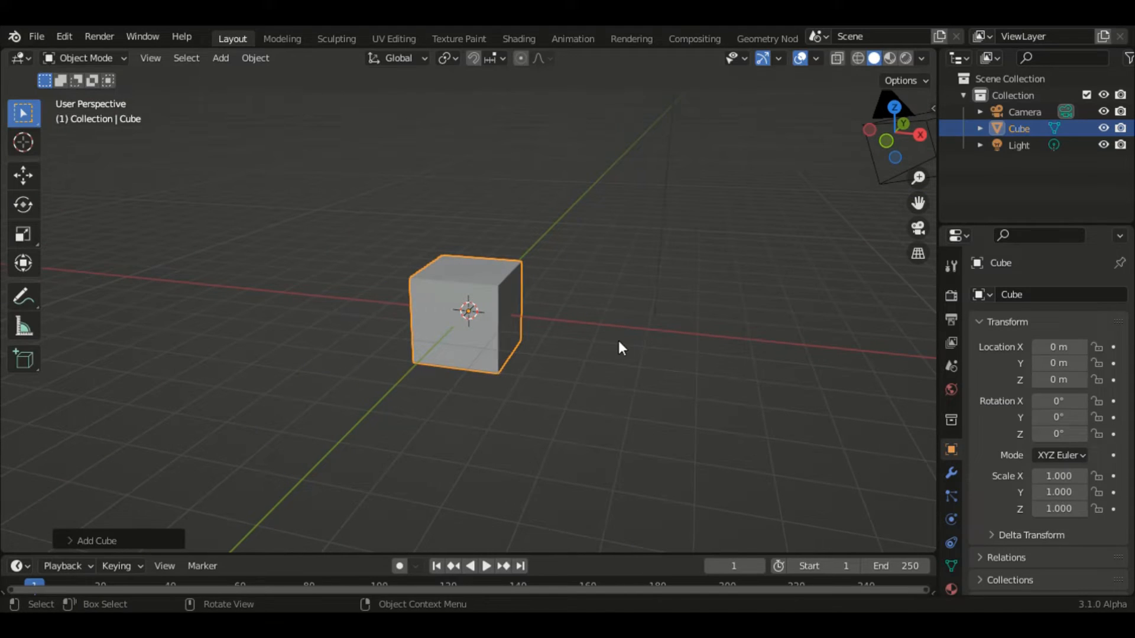
Scale the cube to 0.063 on X and 3.395 on Y/Z, forming a thin wall panel
key("s")
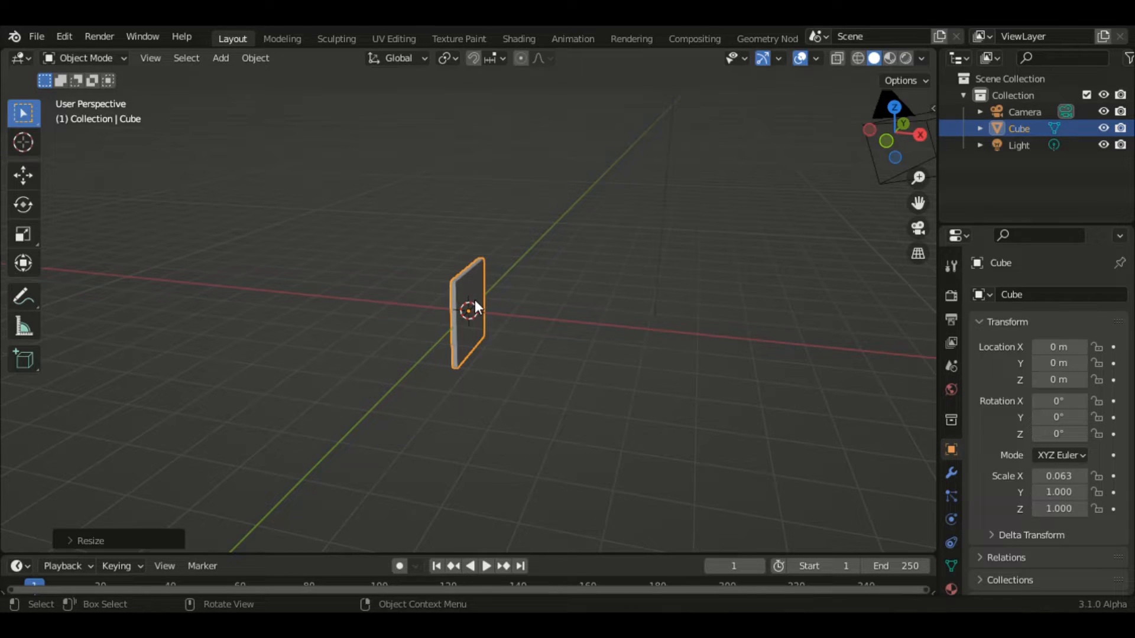
key("s")
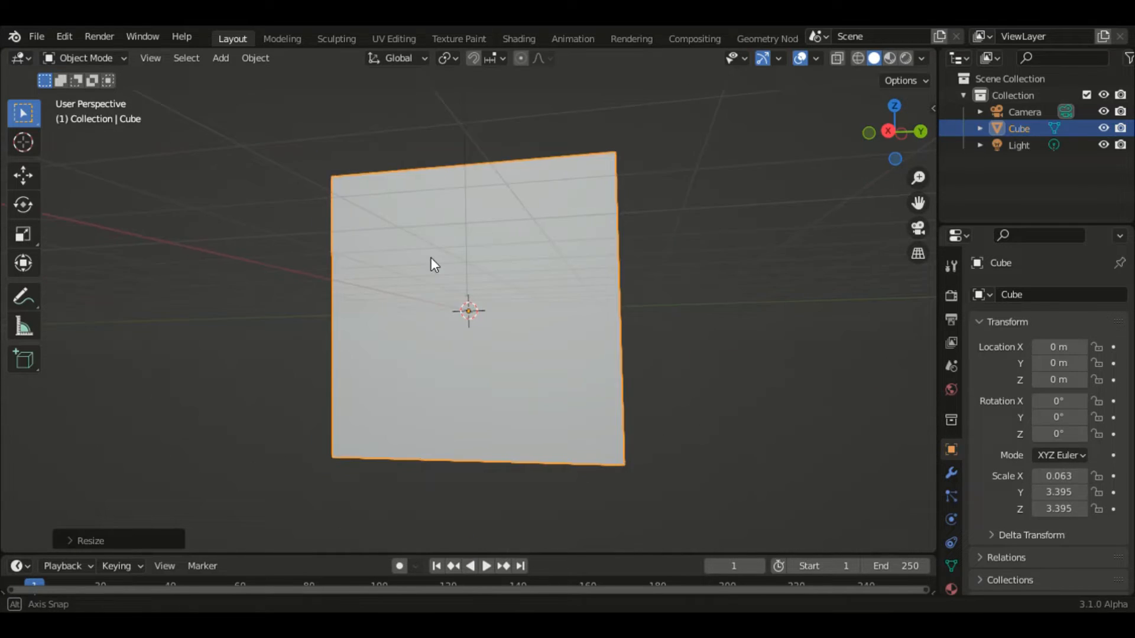
left_click(219, 58)
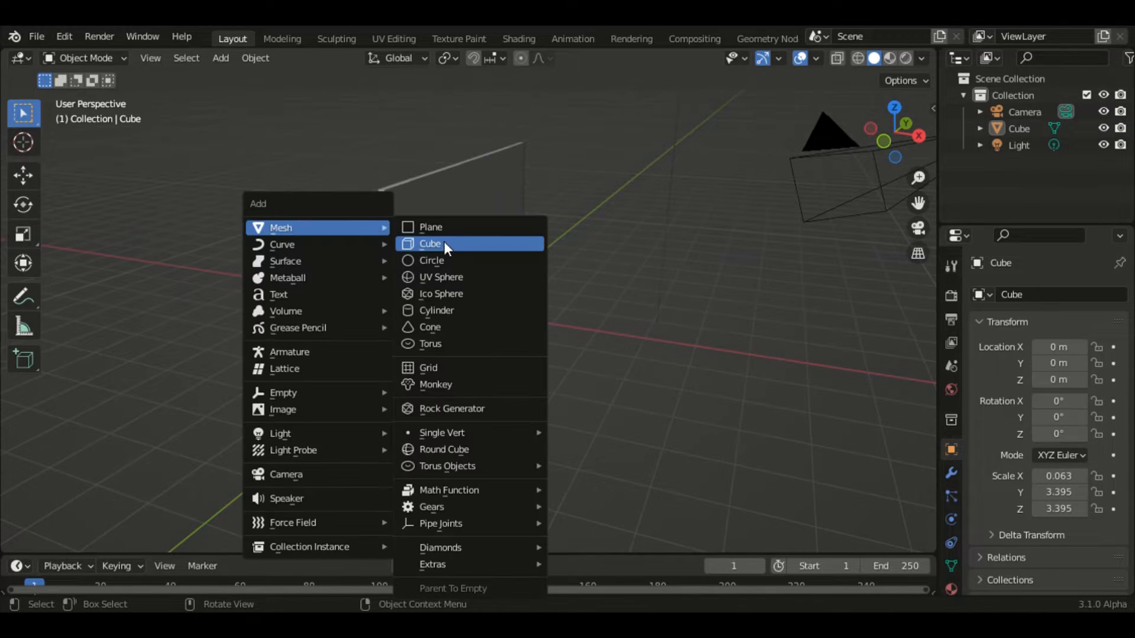
Add a circle mesh and place it about 2.76 m along X beside the panel
left_click(431, 261)
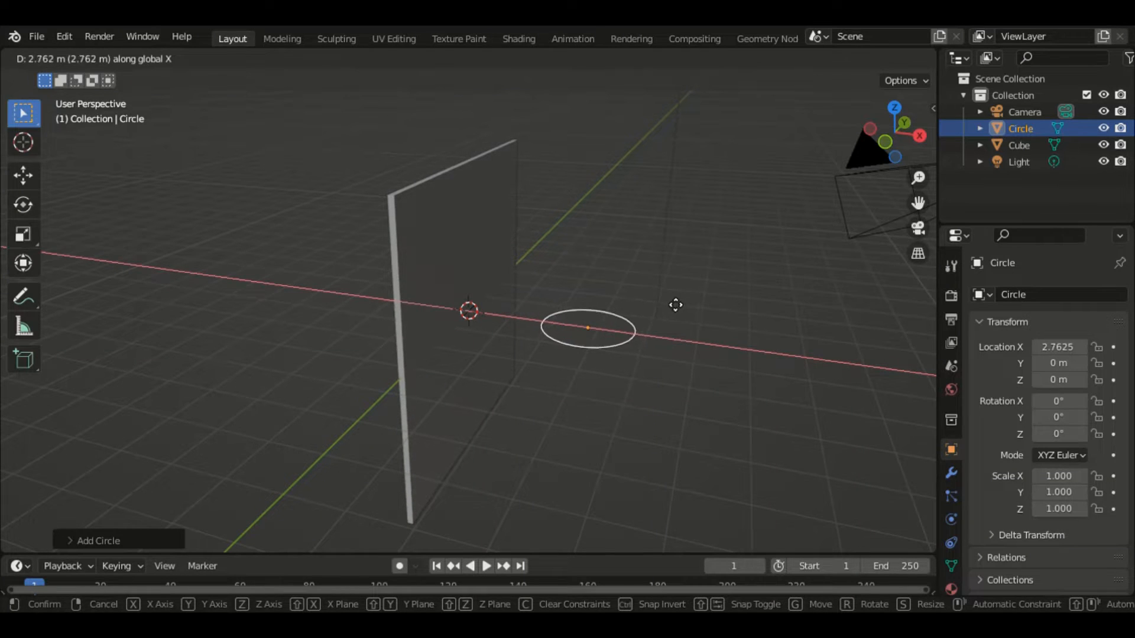
left_click(1000, 294)
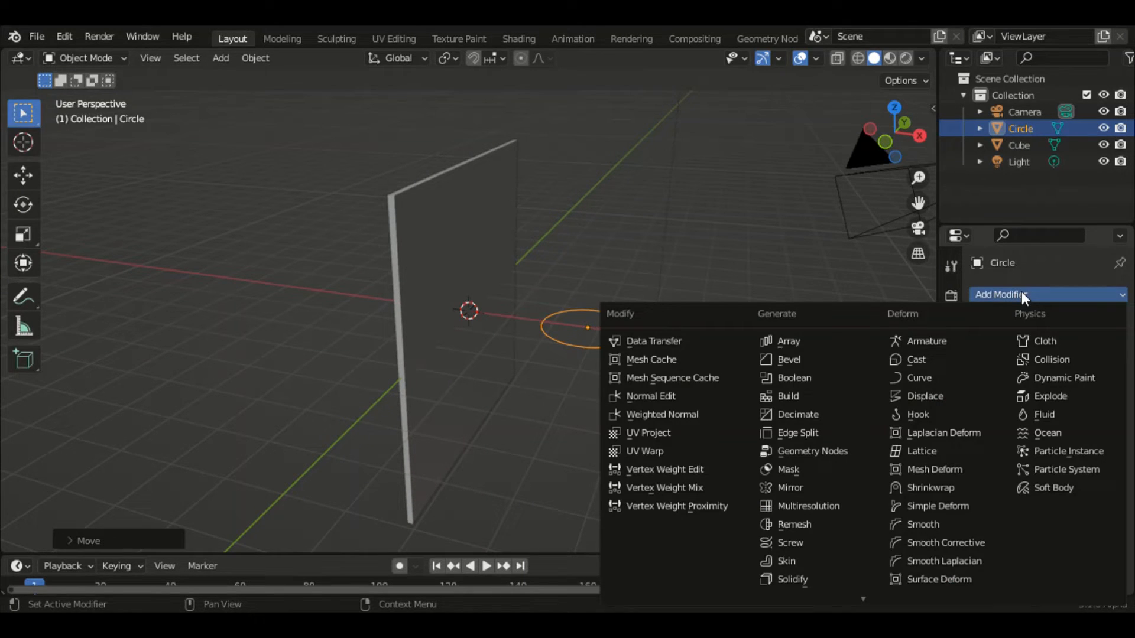
mouse_move(796, 432)
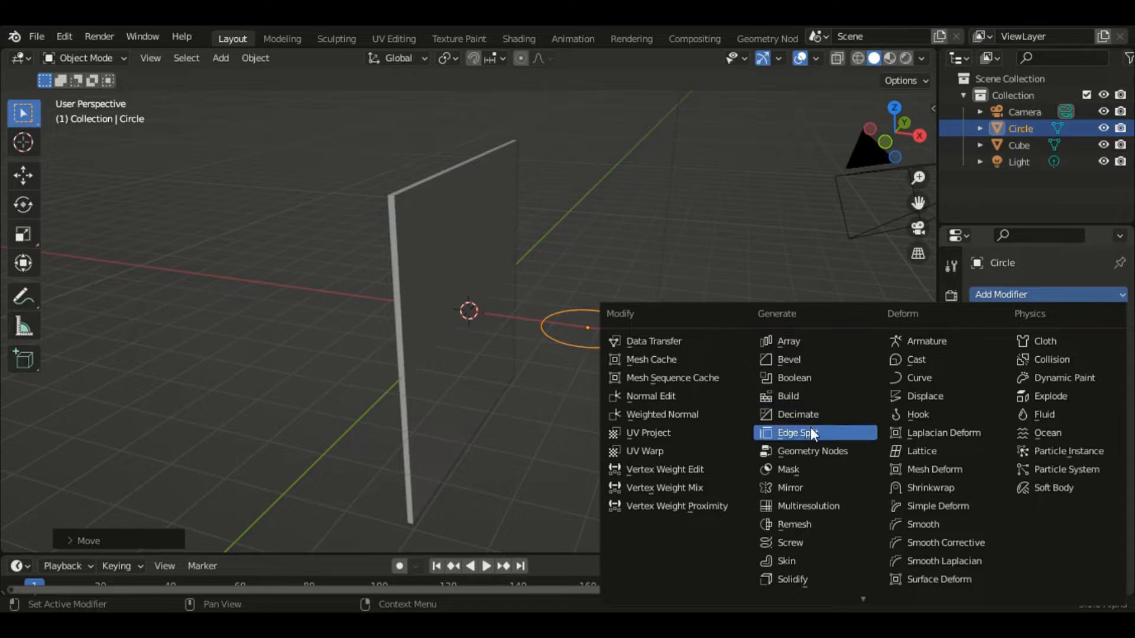
Add a Displace modifier to the circle driven by a new Magic texture
left_click(924, 396)
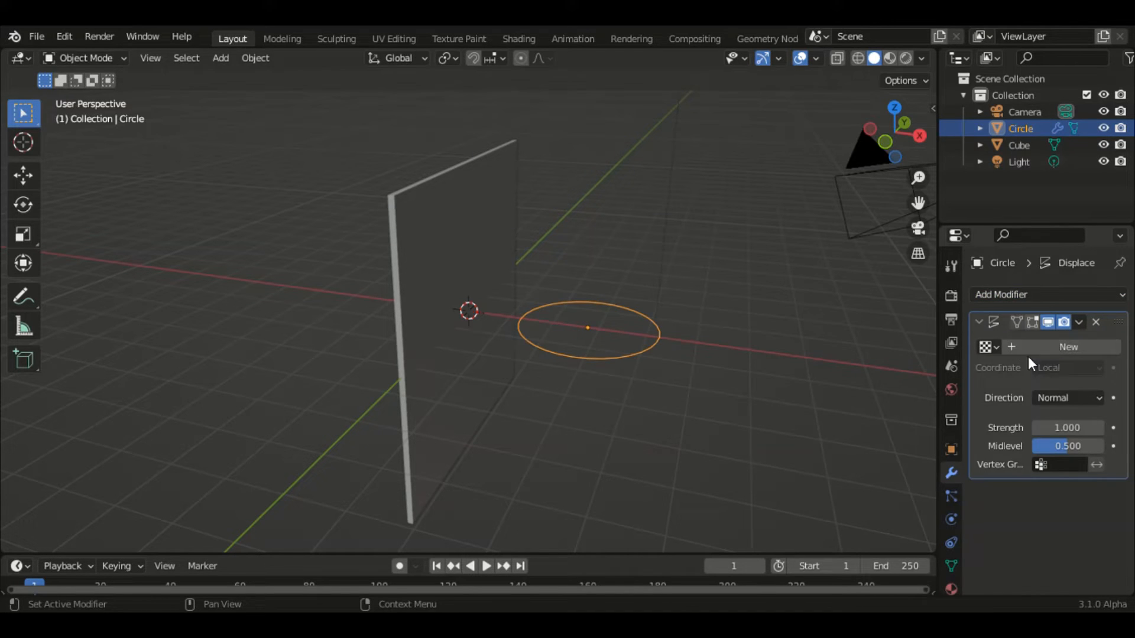
left_click(1068, 346)
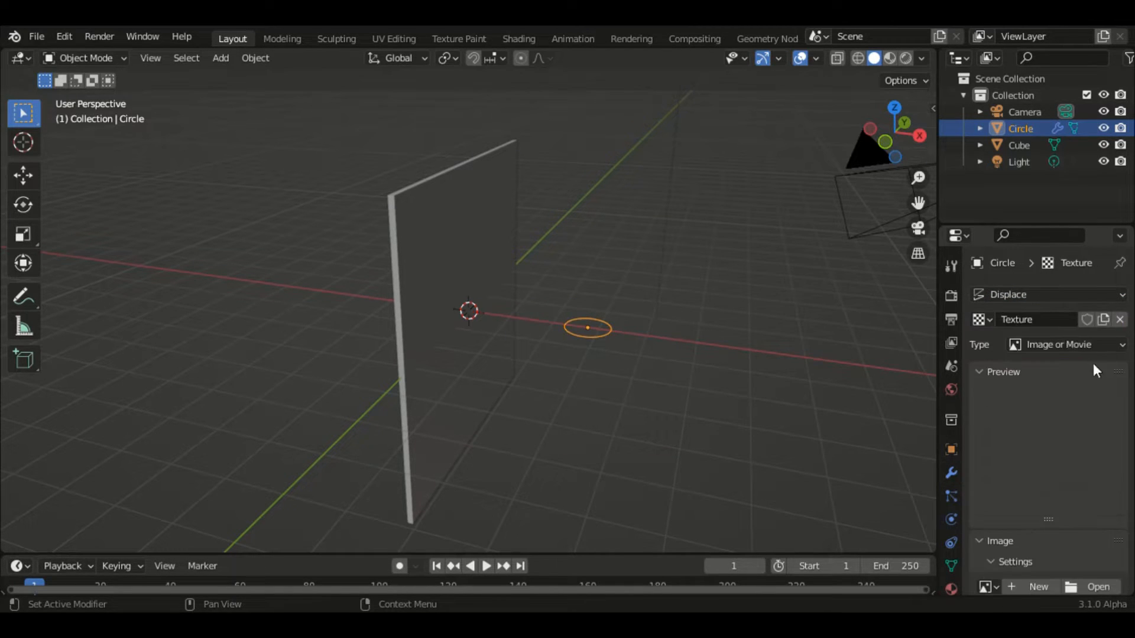
left_click(1064, 345)
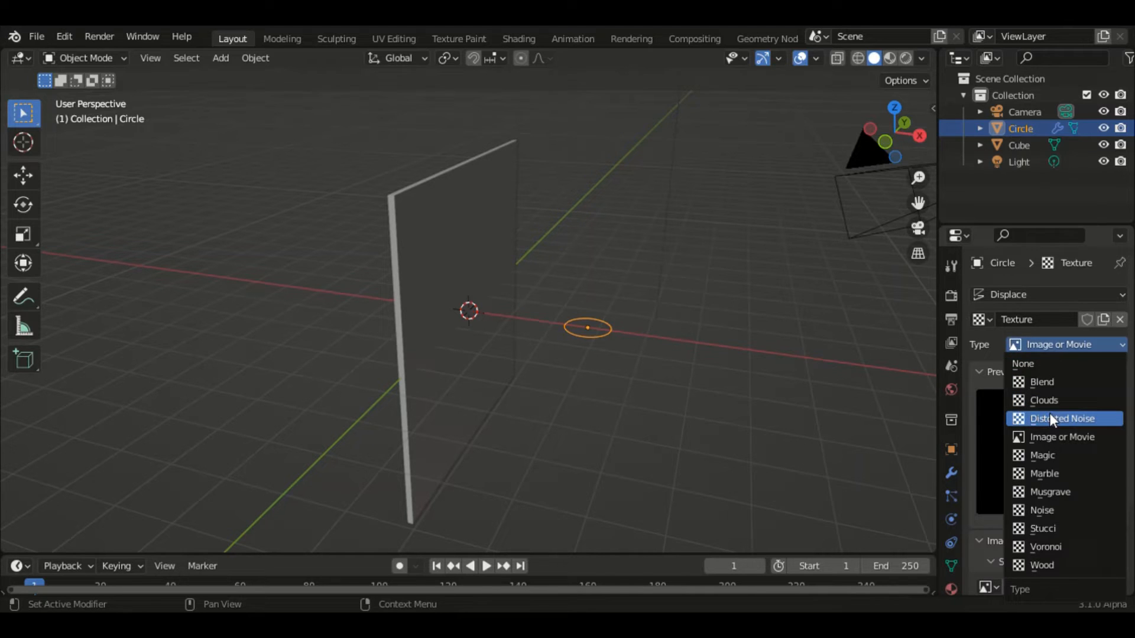
mouse_move(1052, 455)
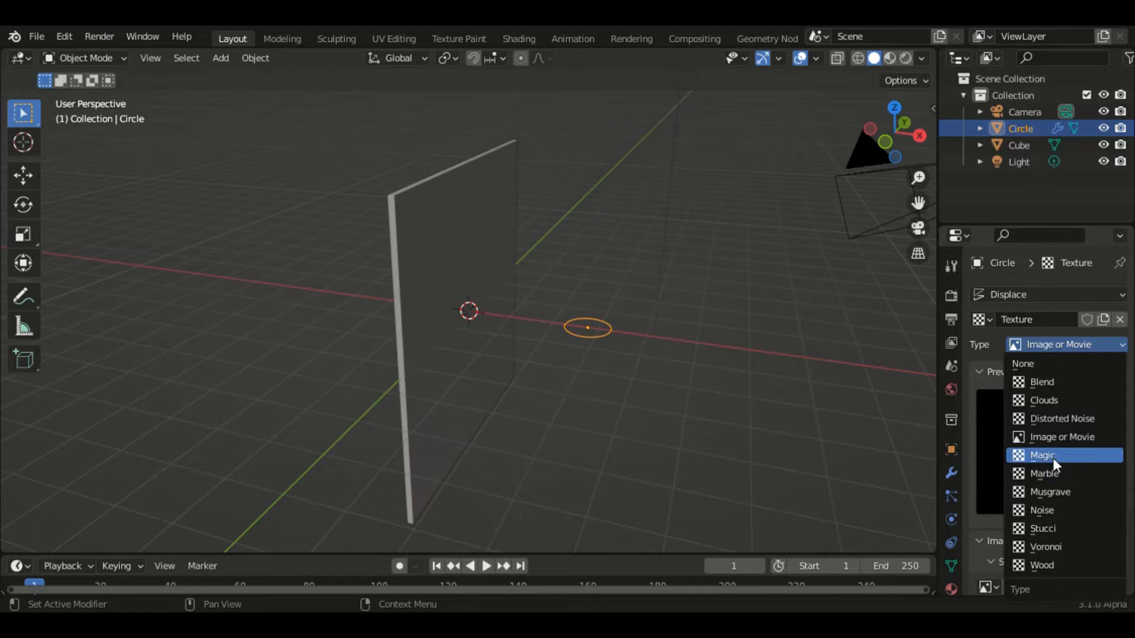
left_click(1042, 455)
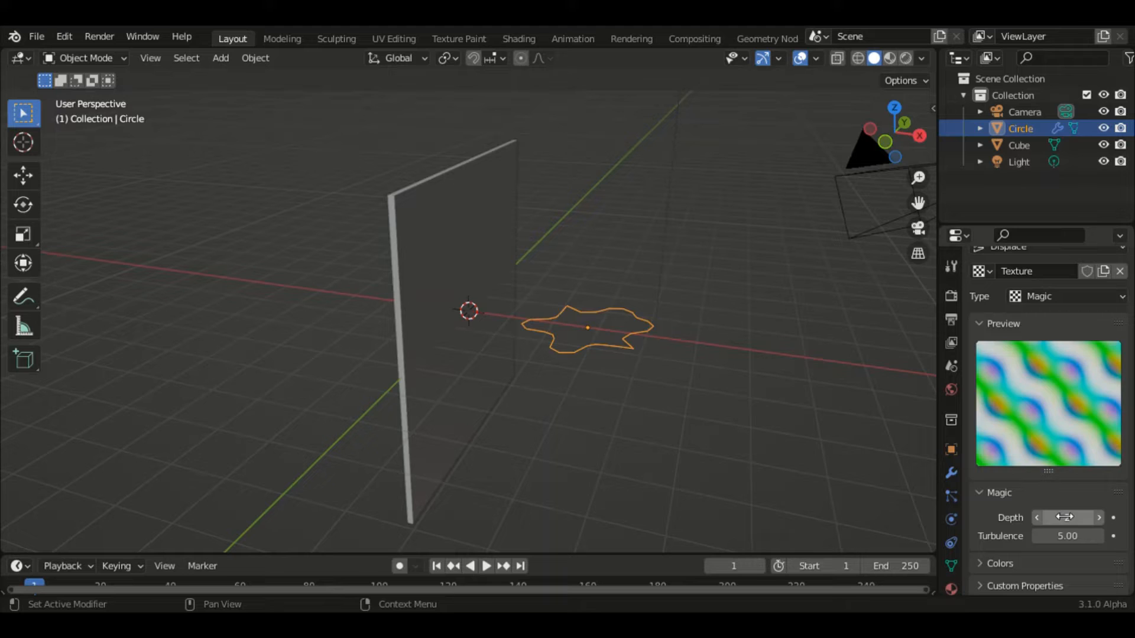
Set the Magic texture depth to 7 and turbulence to 5.10
left_click(1064, 517)
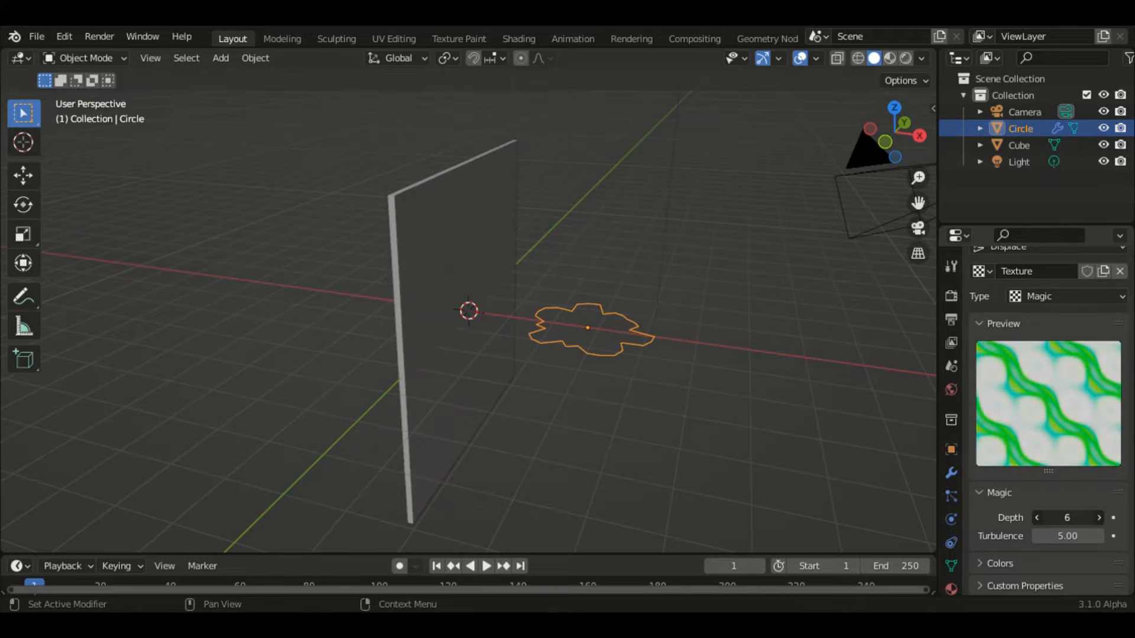
left_click(1097, 517)
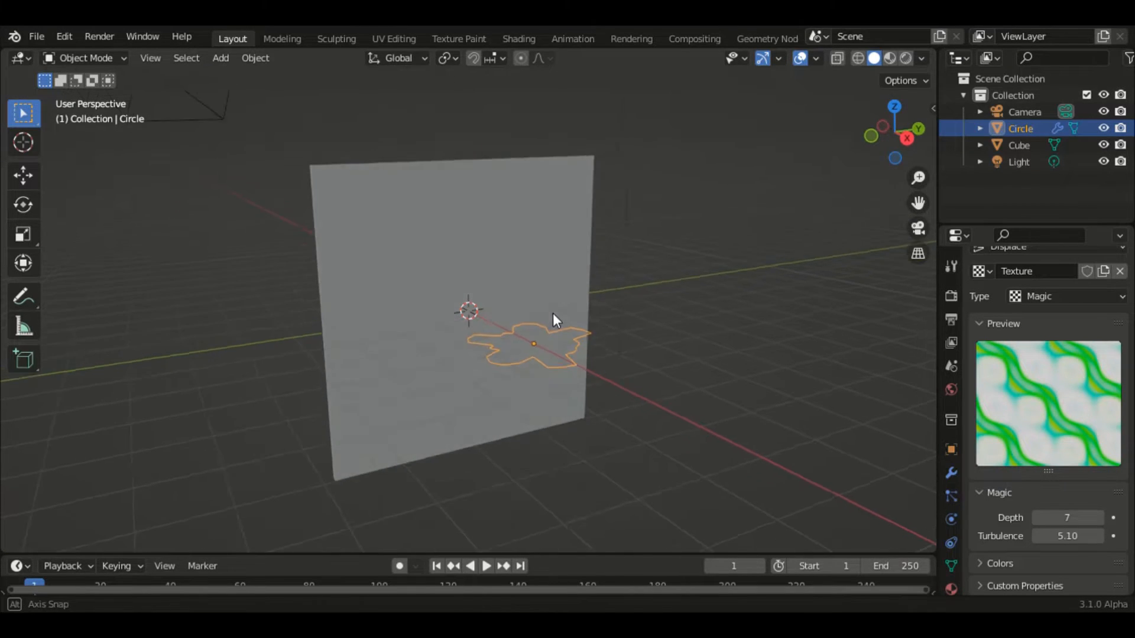
Rotate the circle upright, fill and extrude it into a jagged solid embedded in the panel
key("r")
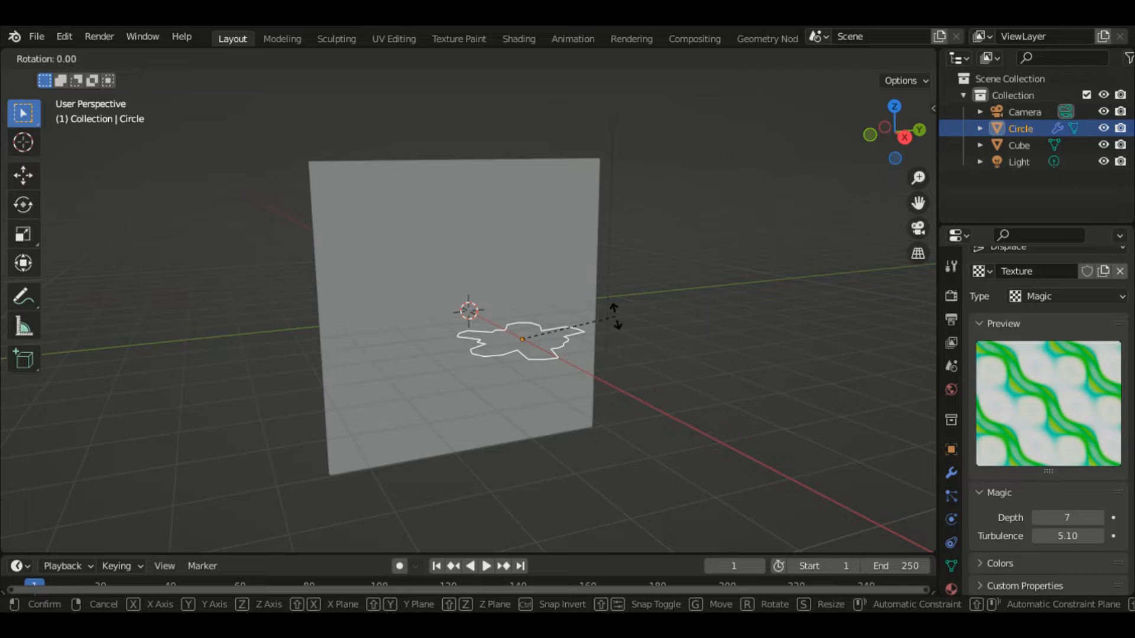
left_click(615, 323)
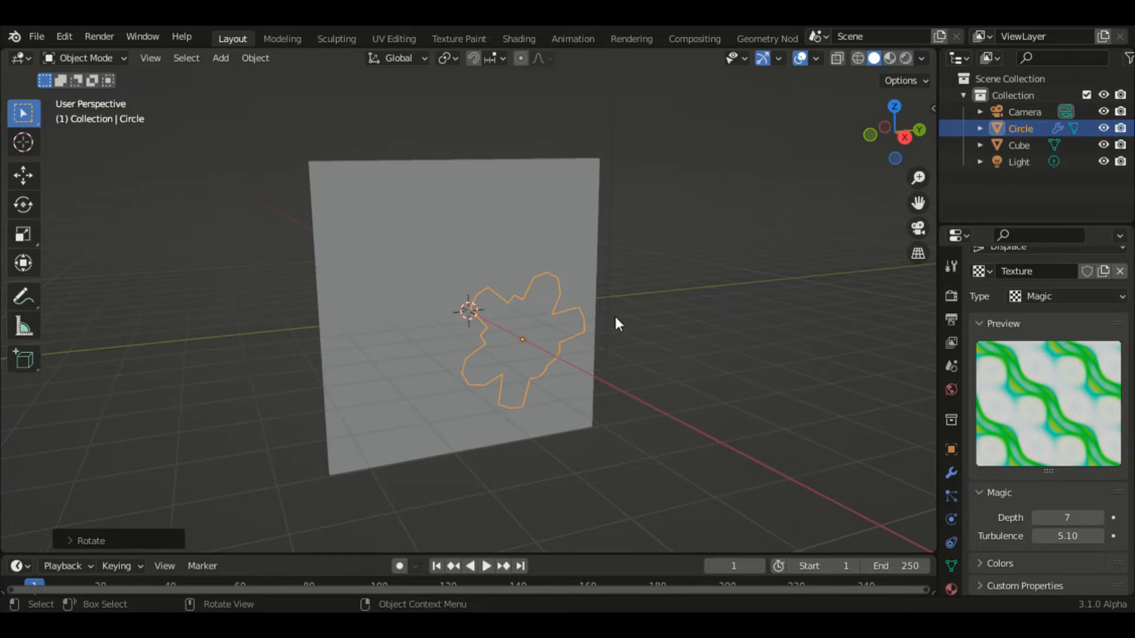
left_click_drag(615, 324, 687, 316)
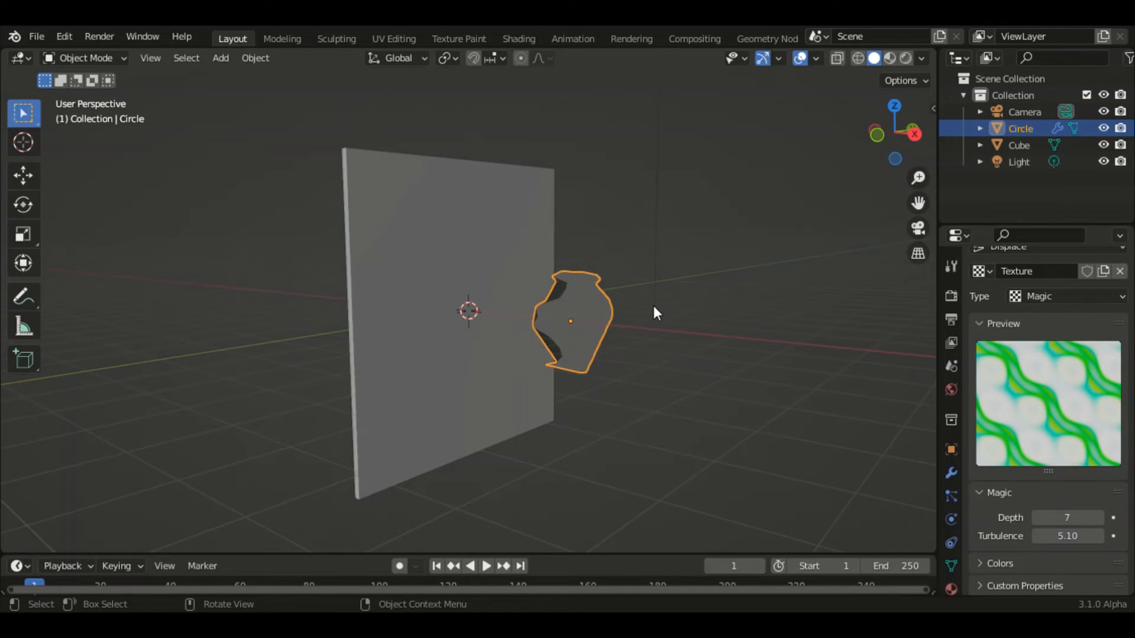
key("Tab")
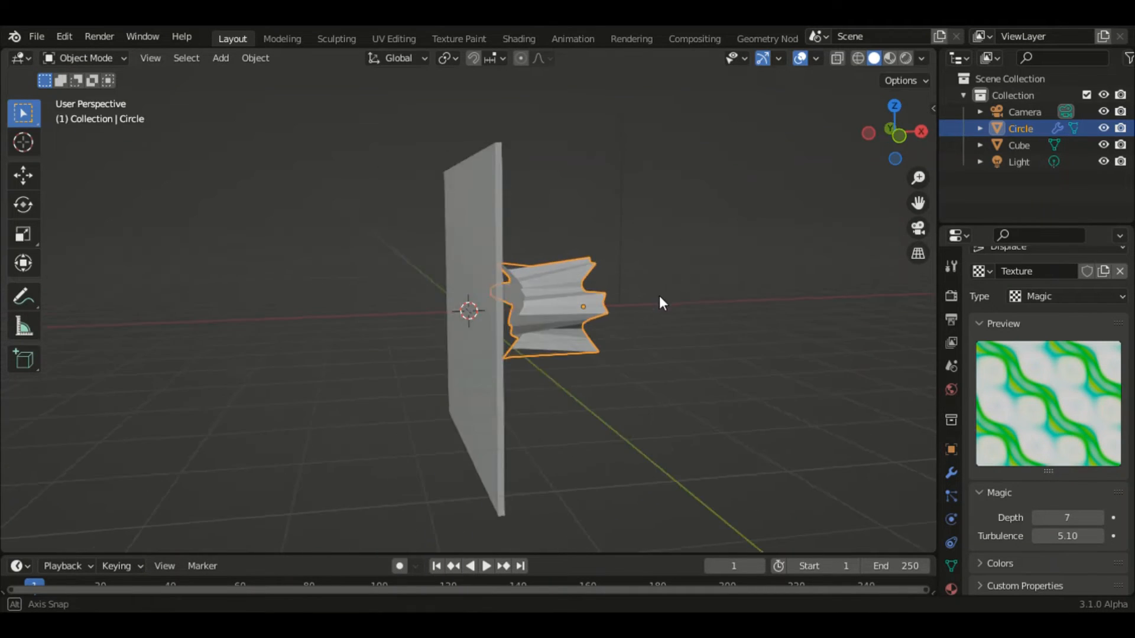
key("g")
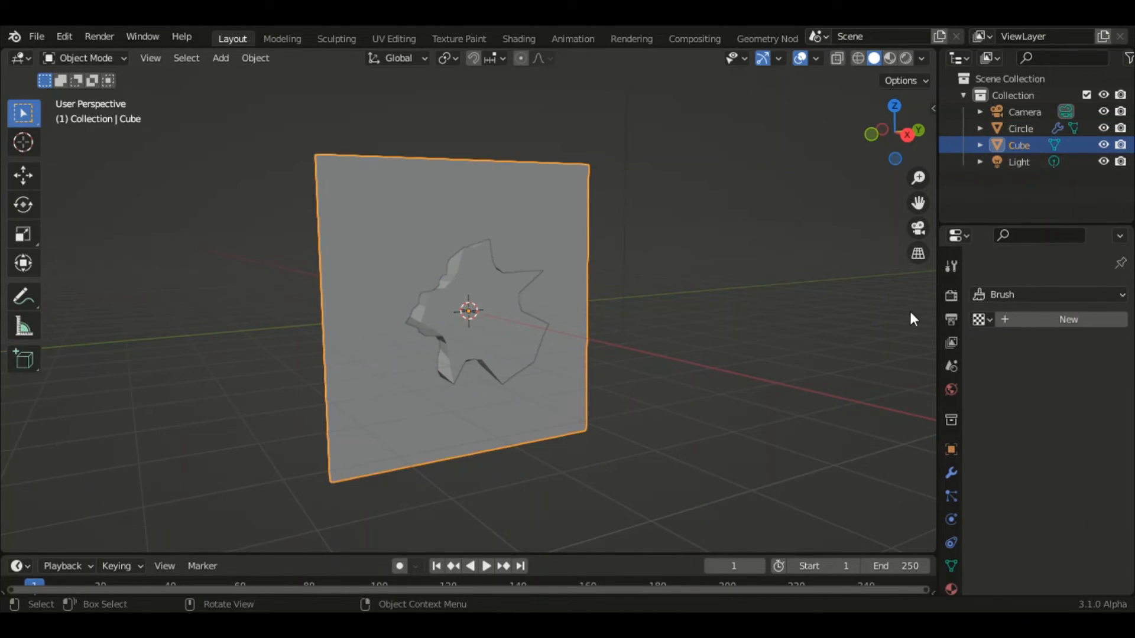
Add a Boolean Difference on the panel using Circle as cutter, then hide Circle
left_click(950, 472)
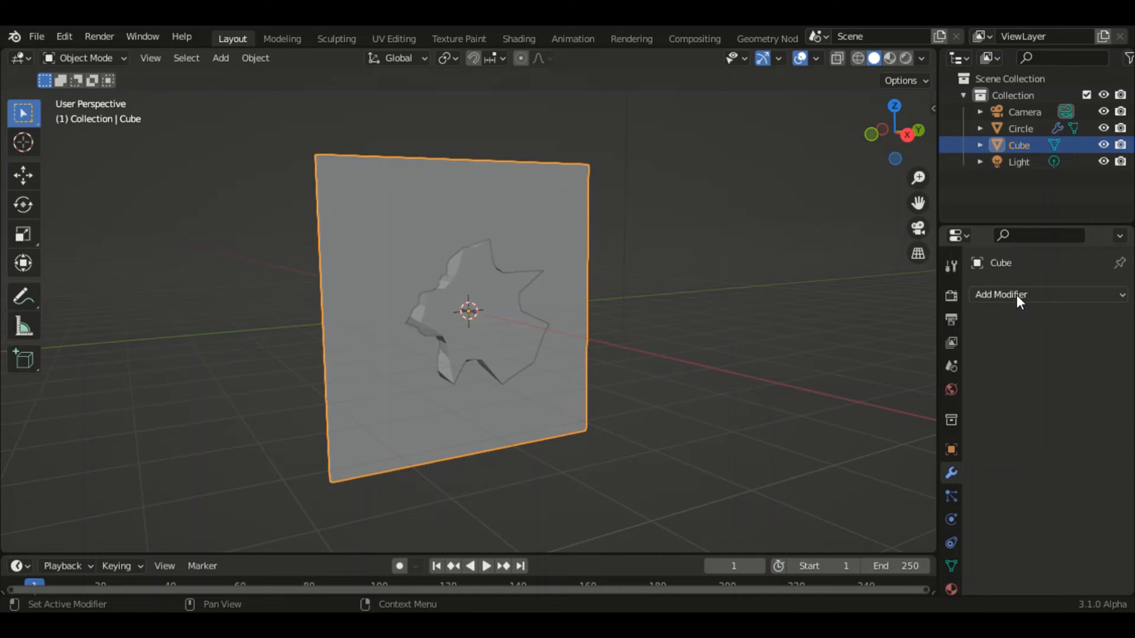
left_click(1000, 294)
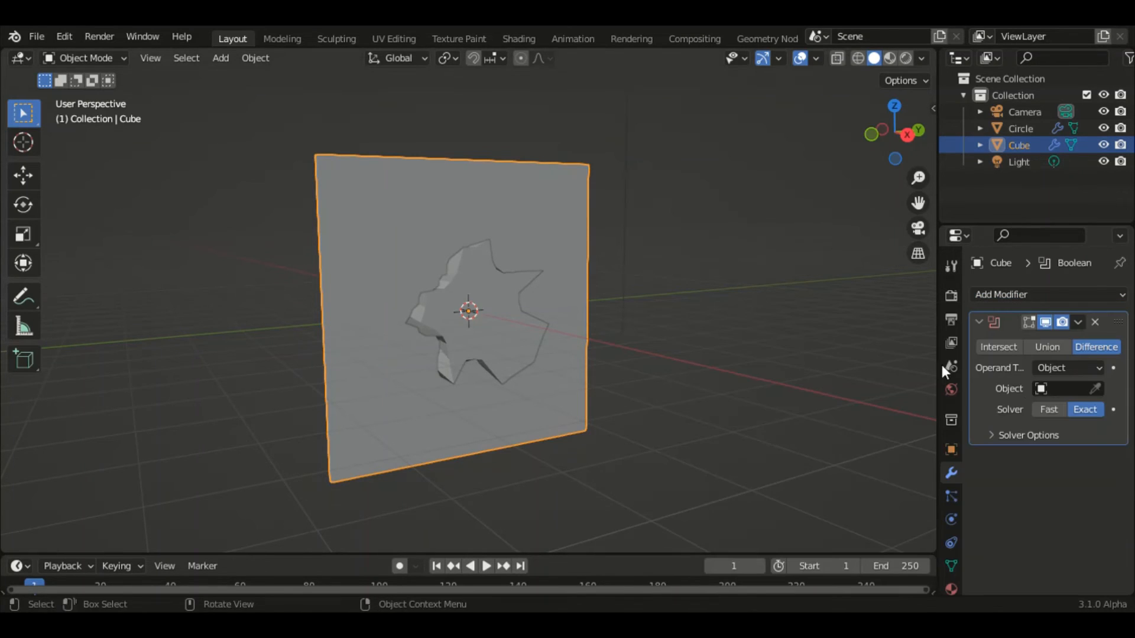
left_click(1112, 389)
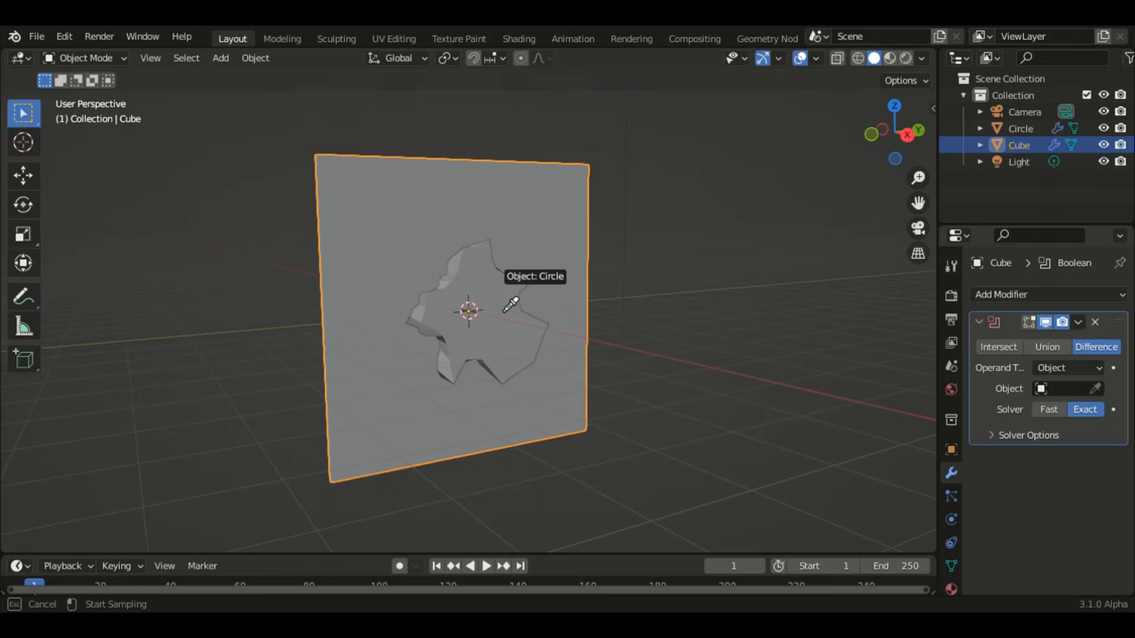
left_click(468, 311)
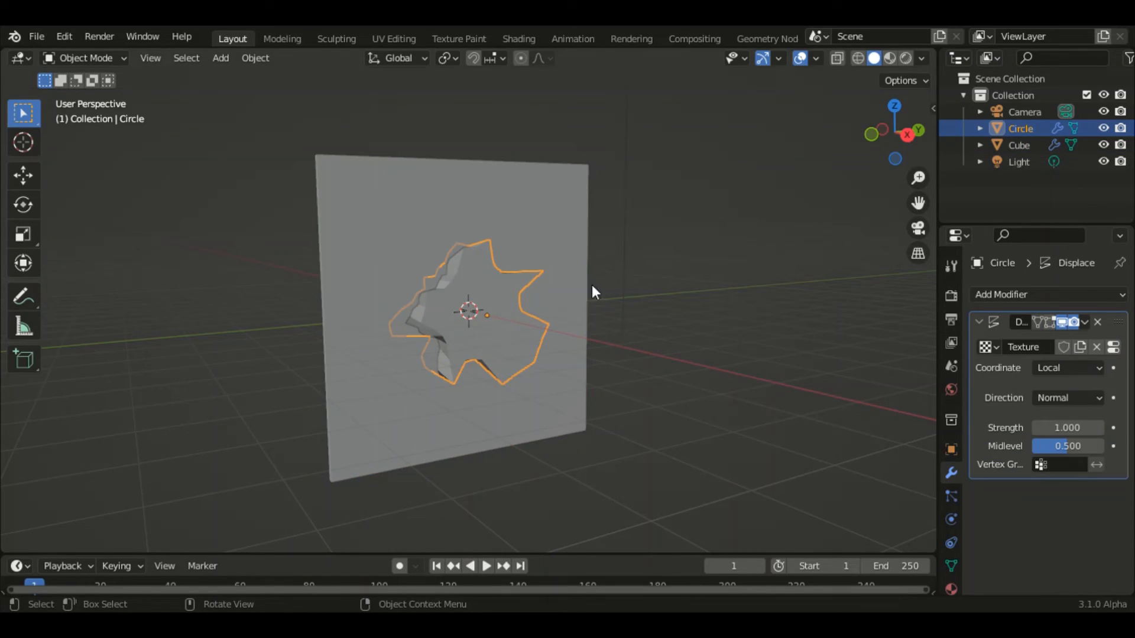
left_click(1121, 128)
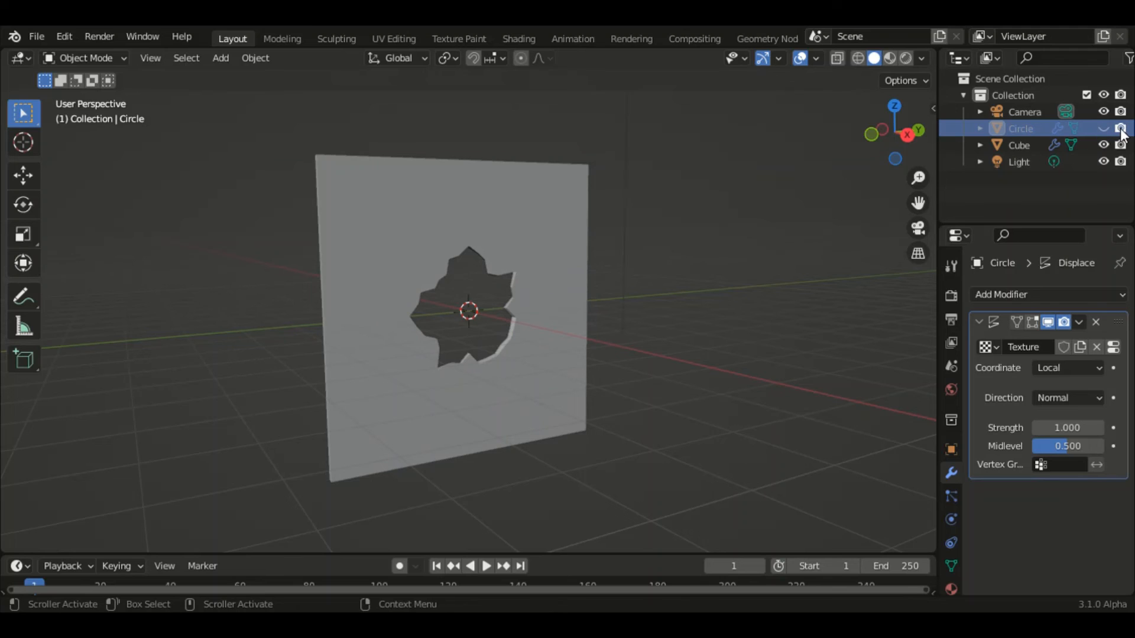